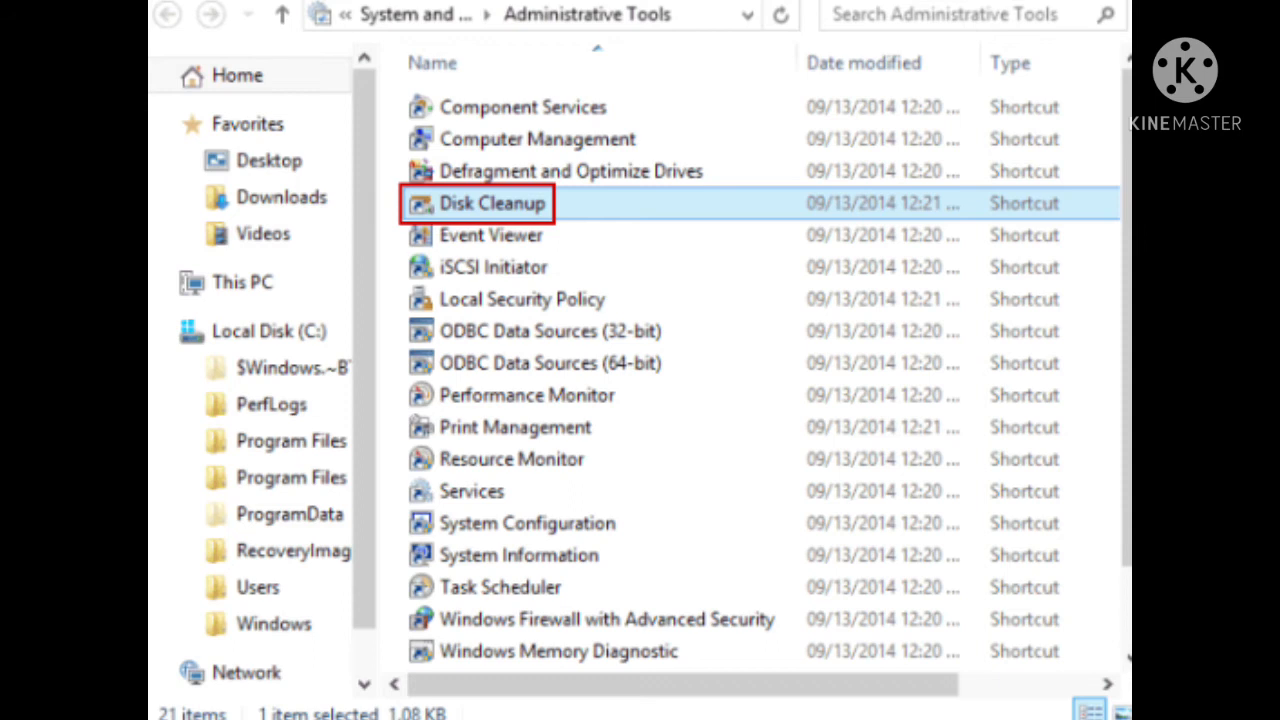
# Launch the Disk Cleanup shortcut from the Administrative Tools folder.
pyautogui.doubleClick(491, 203)
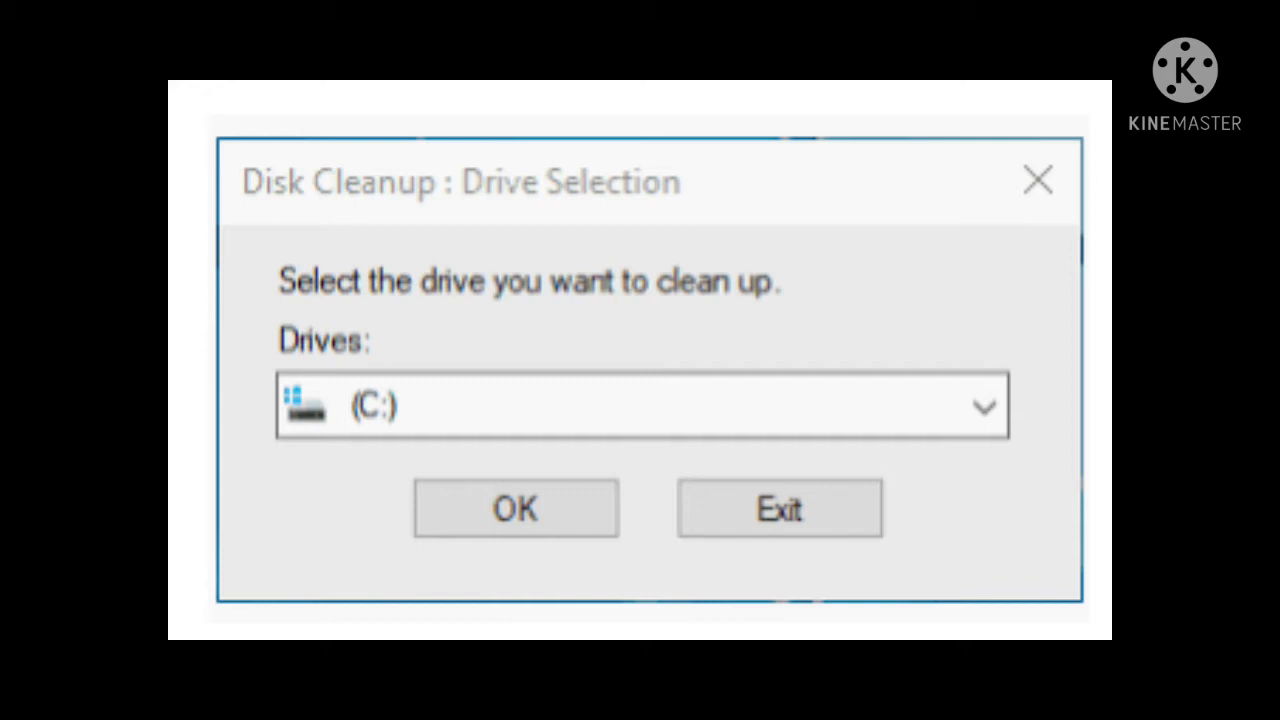
# Confirm drive (C:) as the drive for Disk Cleanup.
pyautogui.click(515, 508)
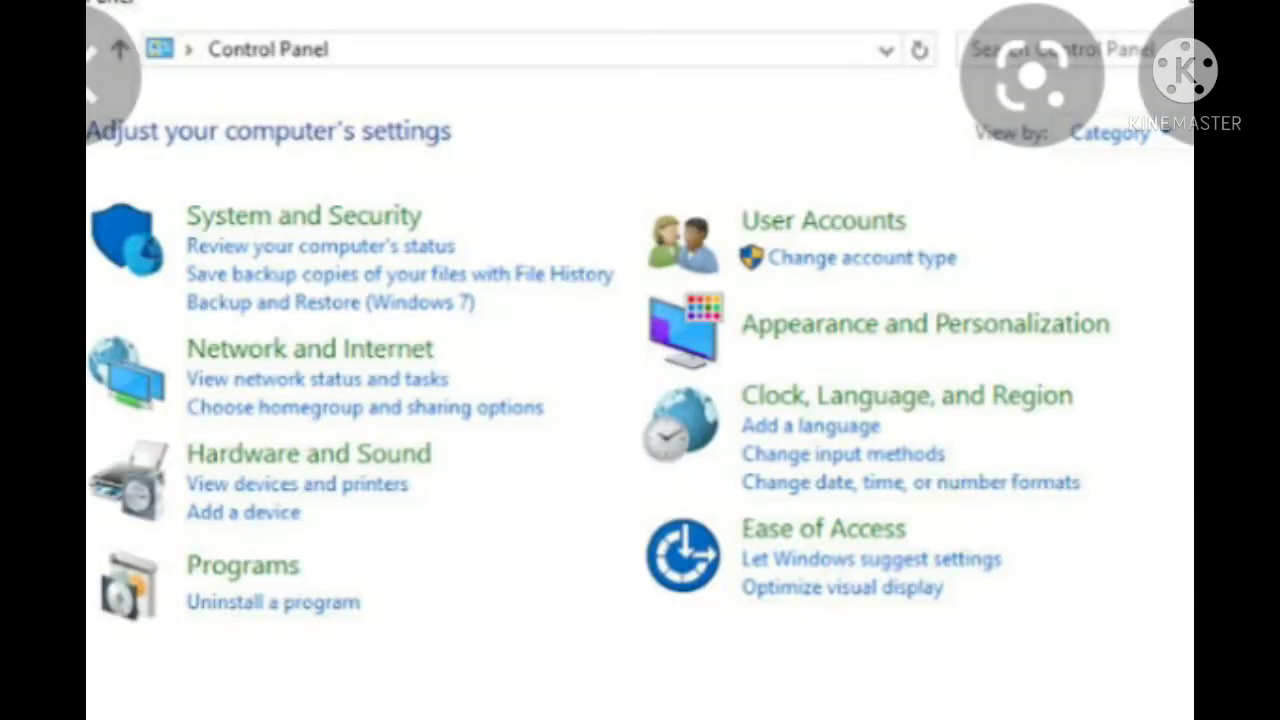
# Search for 'control' to bring up Control Panel in Category view.
pyautogui.write('control')
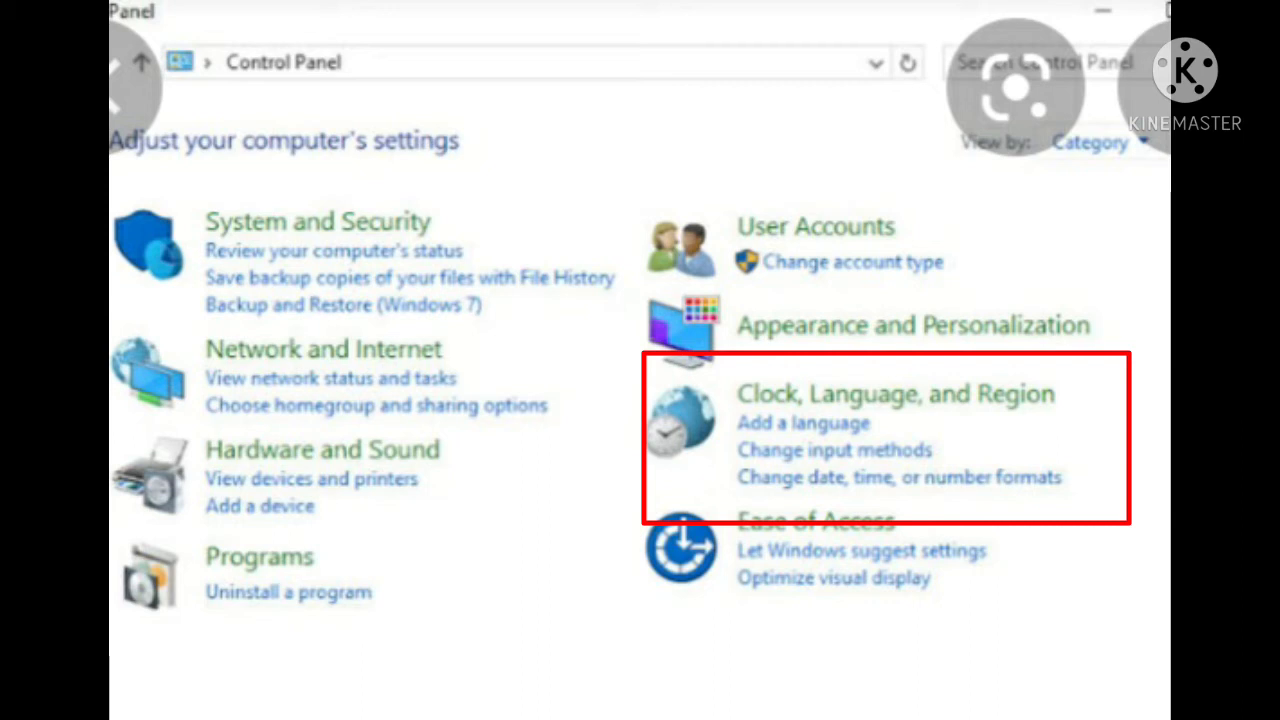
# Open the Clock, Language, and Region category to reach Date and Time.
pyautogui.click(898, 477)
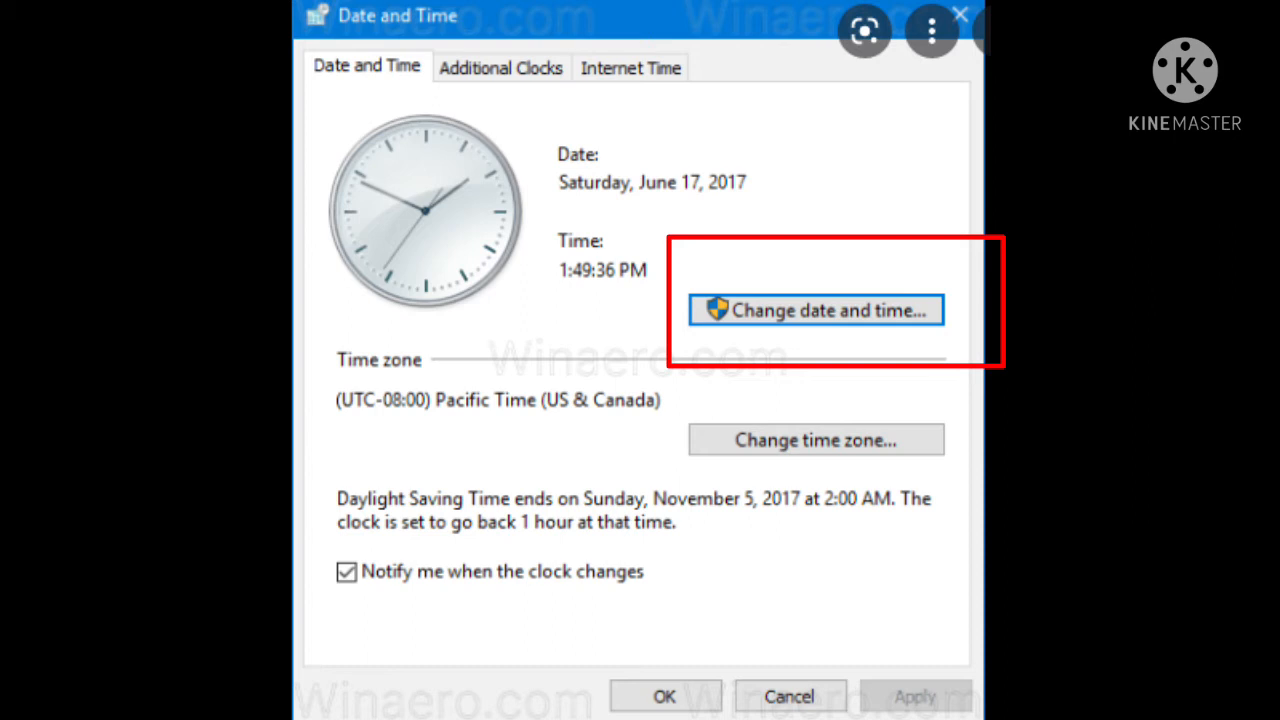
# Choose 'Change date and time…' on the Date and Time tab.
pyautogui.click(815, 310)
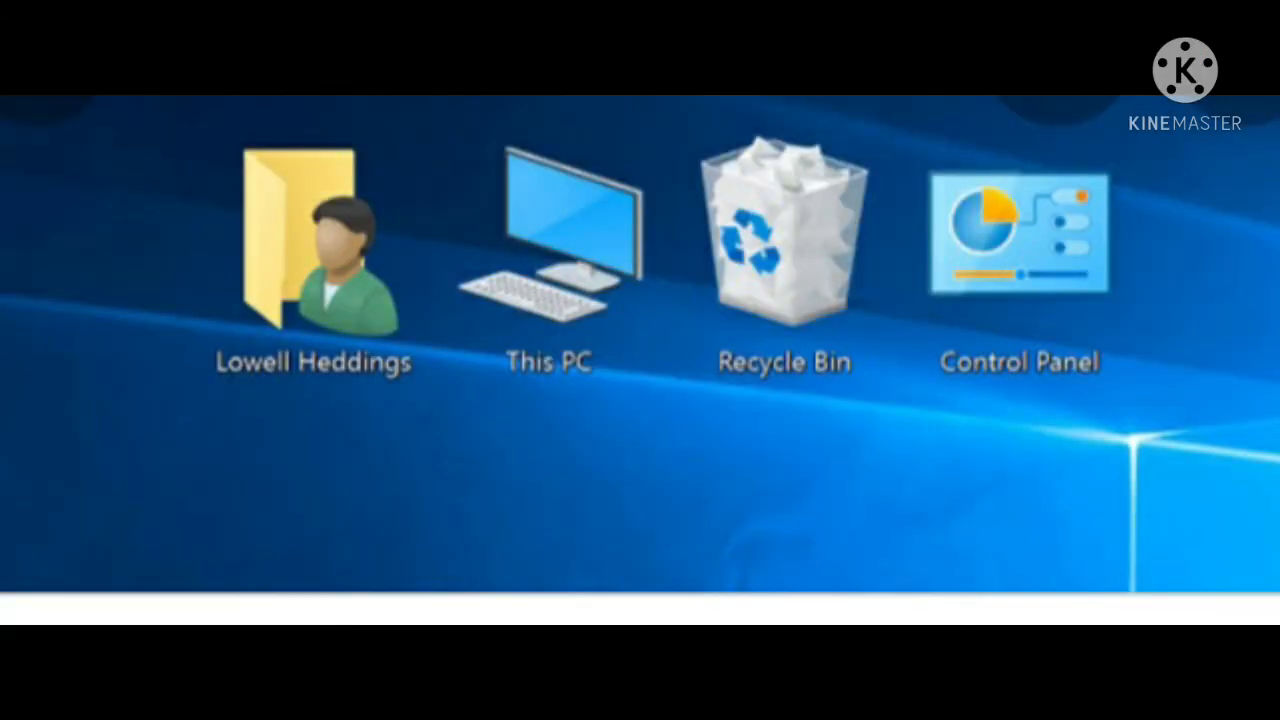
# Open This PC from the desktop to view its folders and drives C: and D:.
pyautogui.click(550, 250)
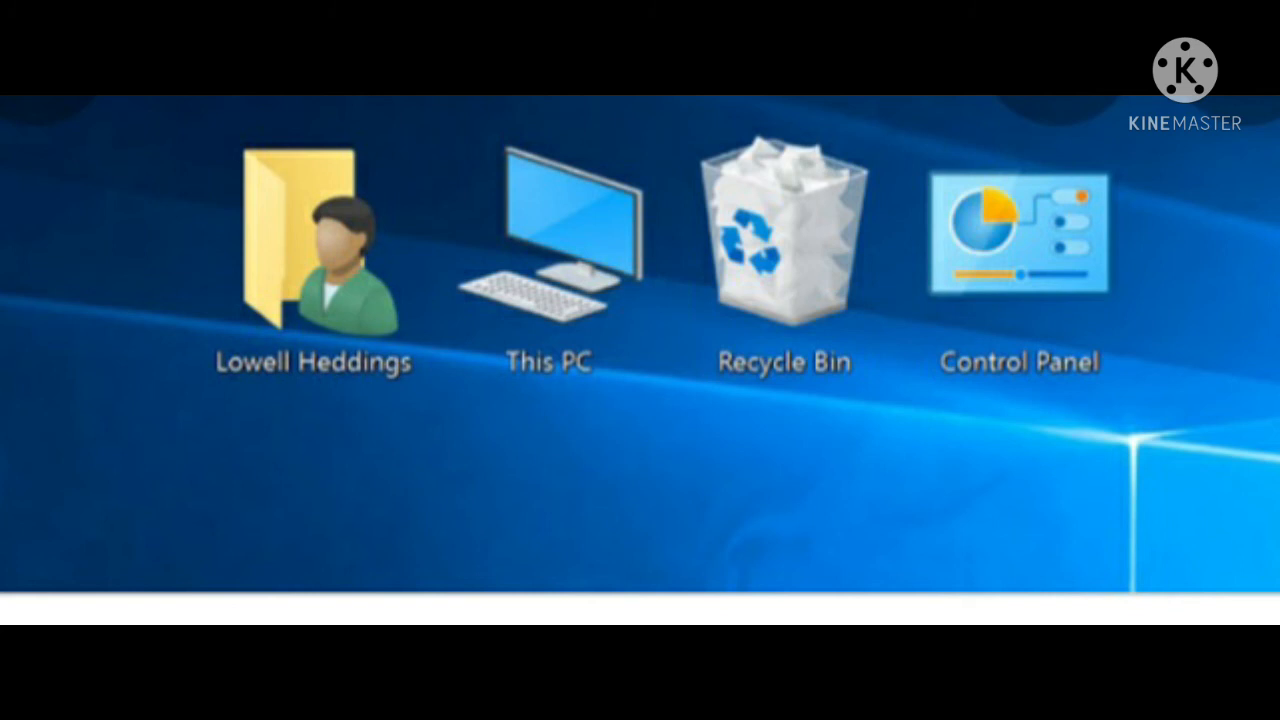
pyautogui.doubleClick(548, 230)
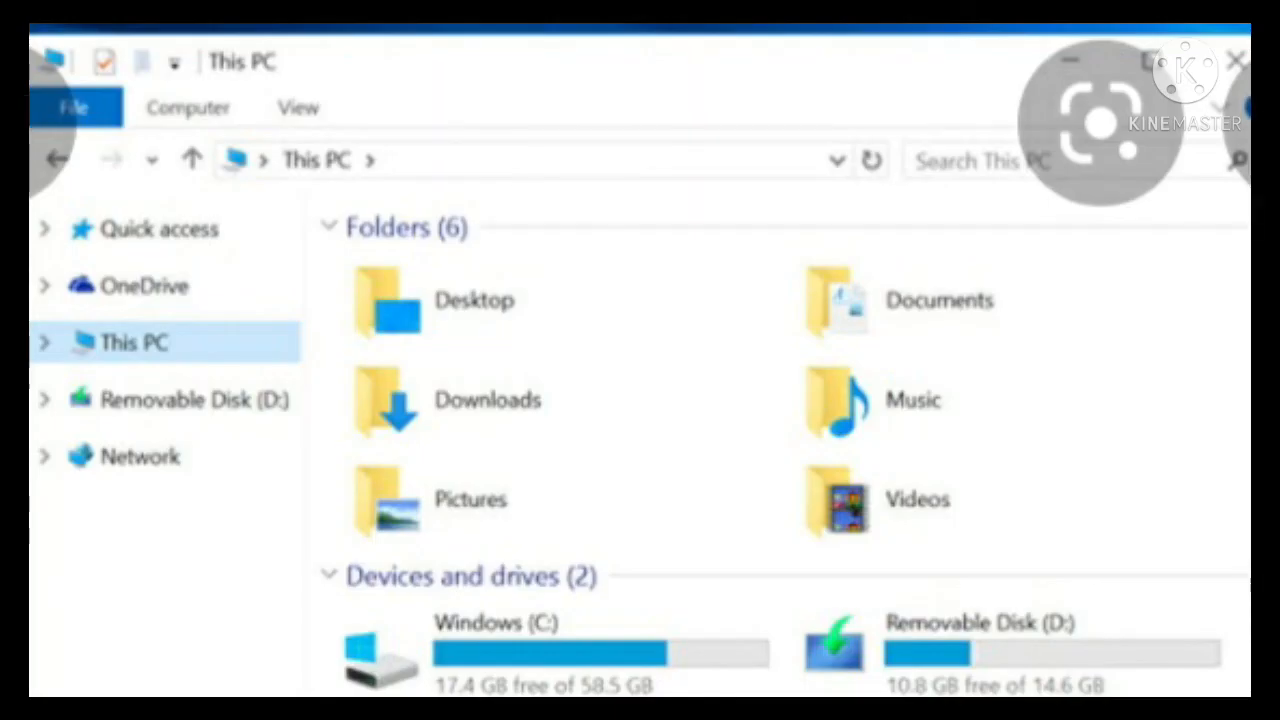